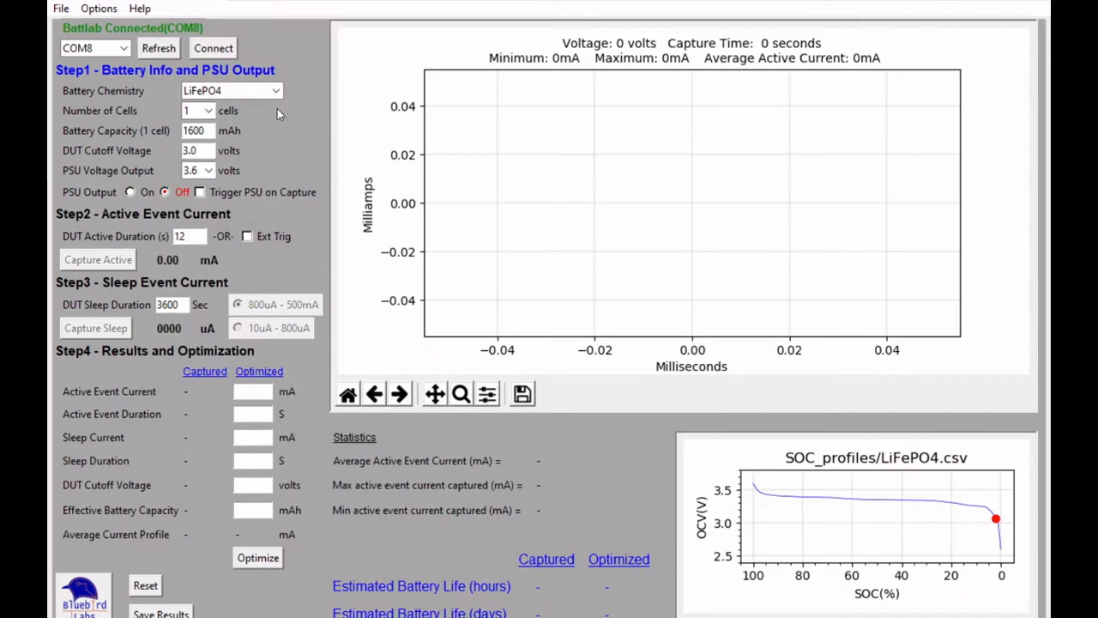
pyautogui.moveTo(264, 103)
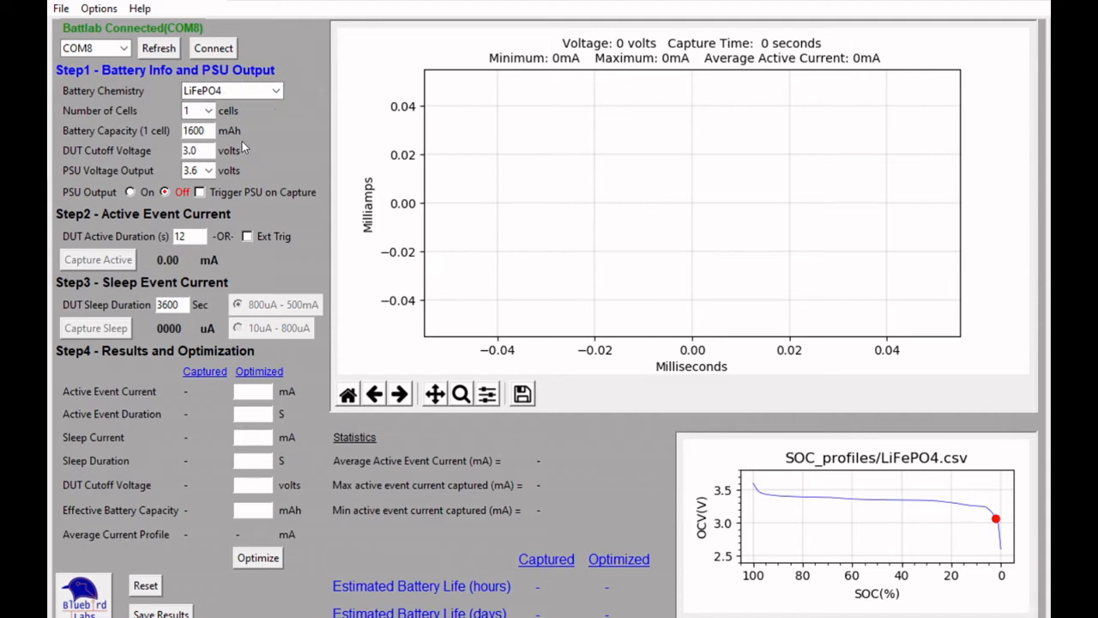
# Step: Enable Trigger PSU on Capture and set the DUT active duration to 12.3 seconds
pyautogui.click(199, 192)
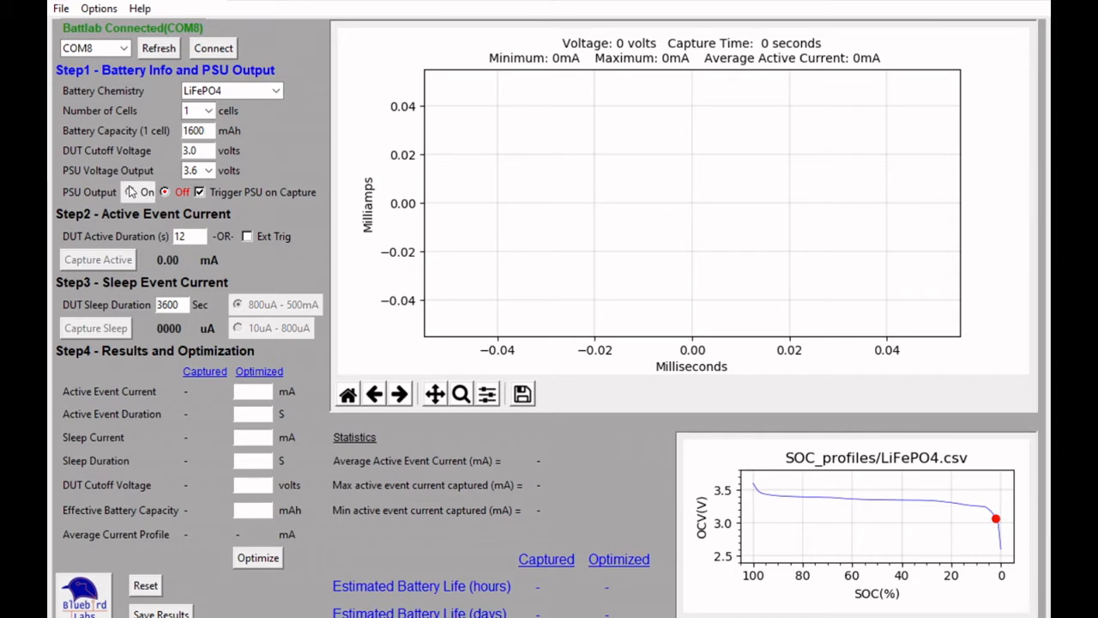
pyautogui.click(131, 192)
pyautogui.write('.3')
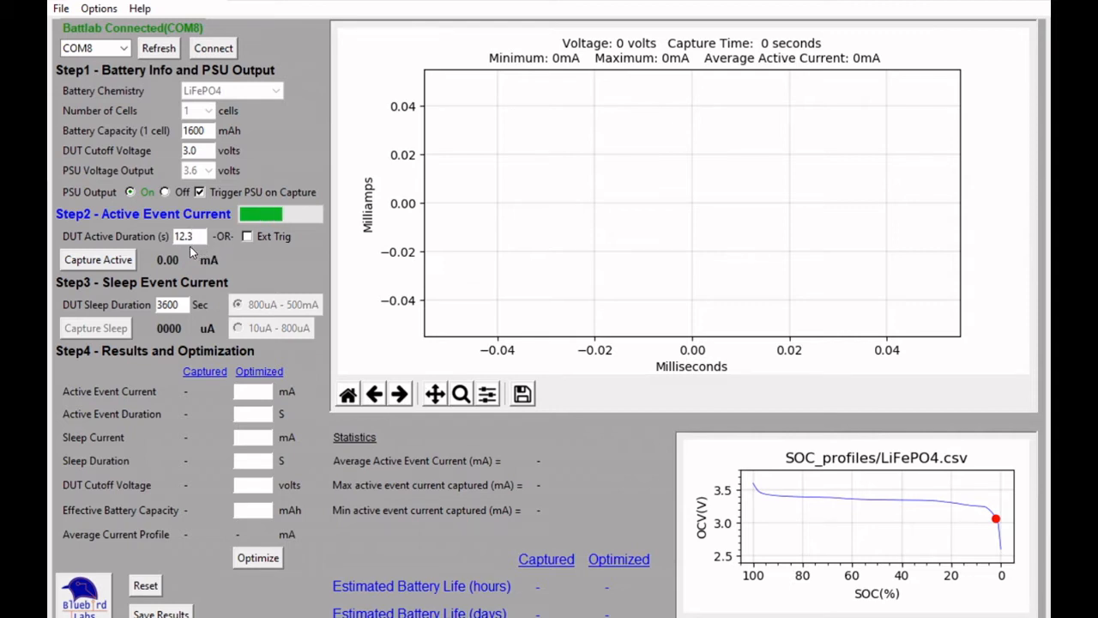
# Step: Capture the active event current, yielding a 12.21 s trace averaging 113.39 mA, peak 402.62 mA
pyautogui.click(185, 237)
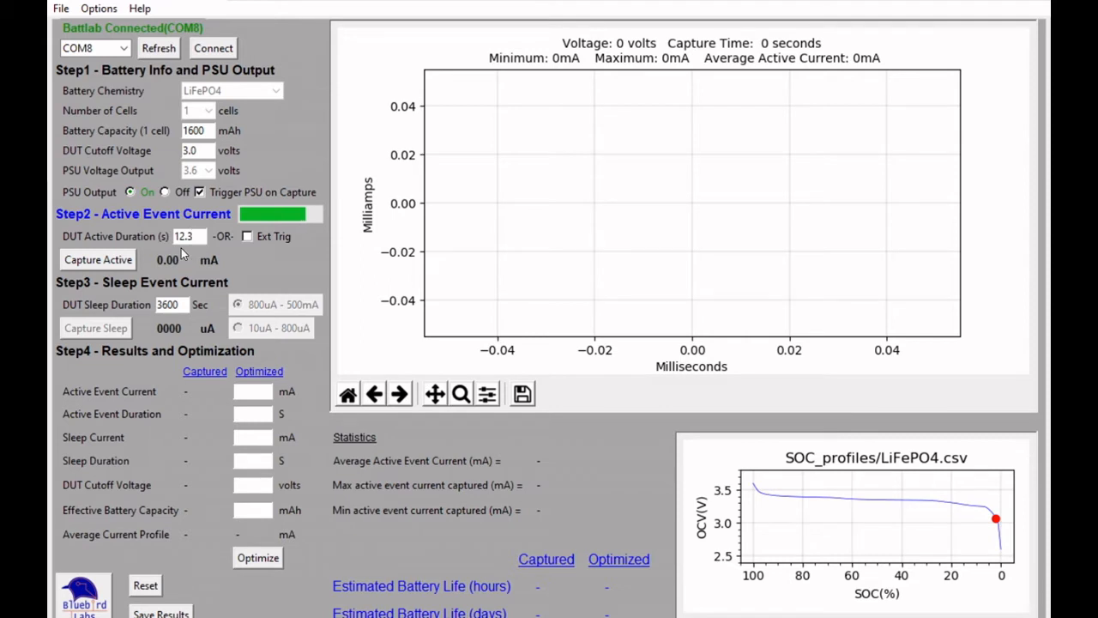
pyautogui.click(97, 259)
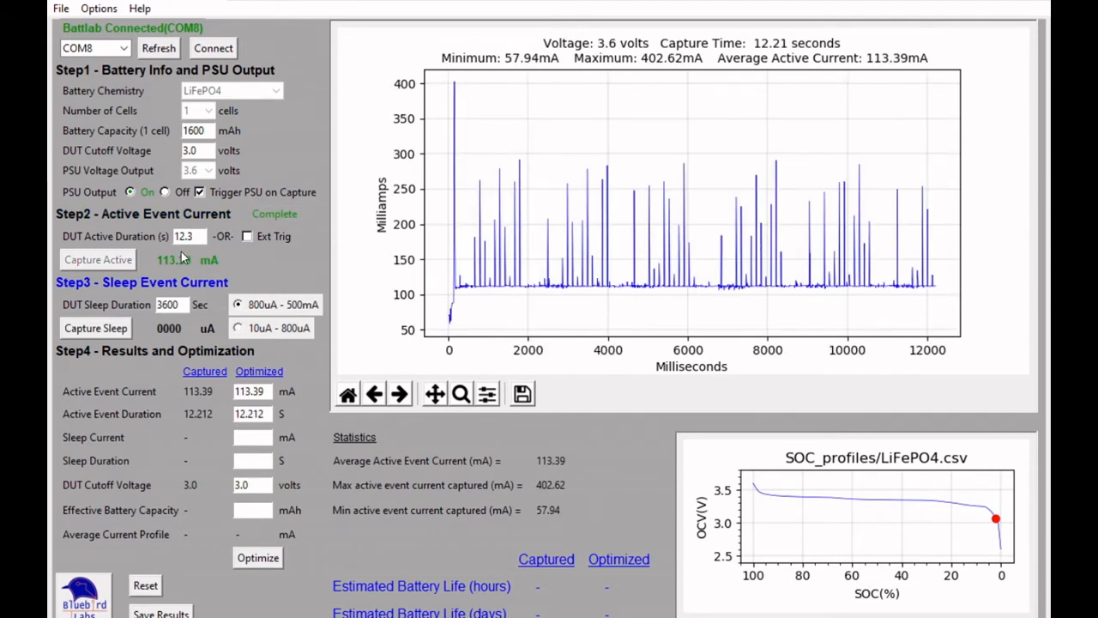
pyautogui.moveTo(203, 249)
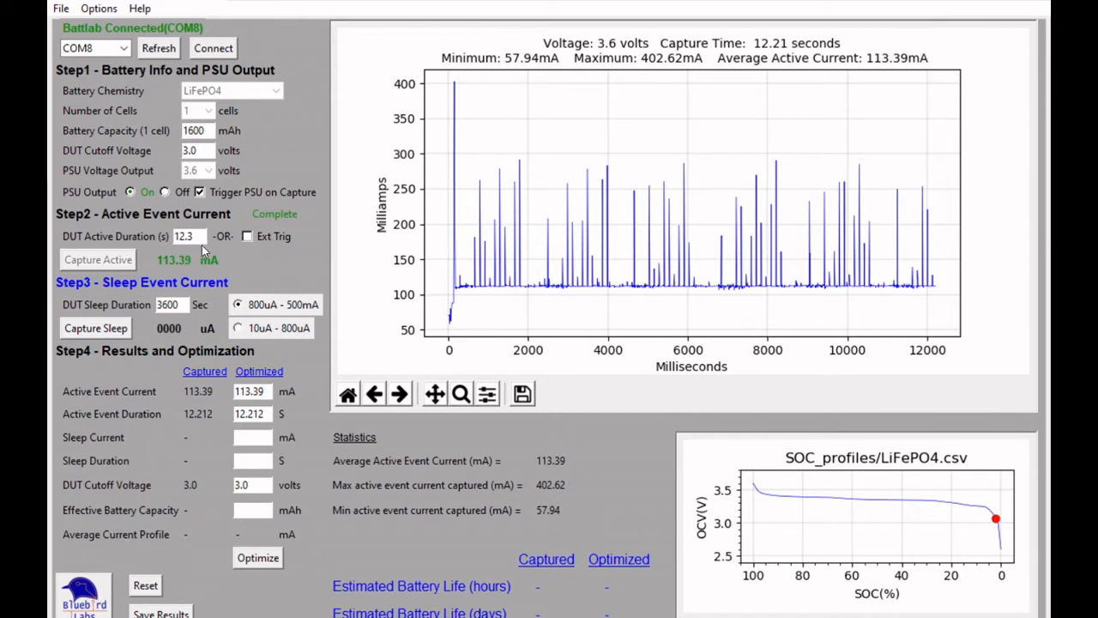
pyautogui.moveTo(429, 291)
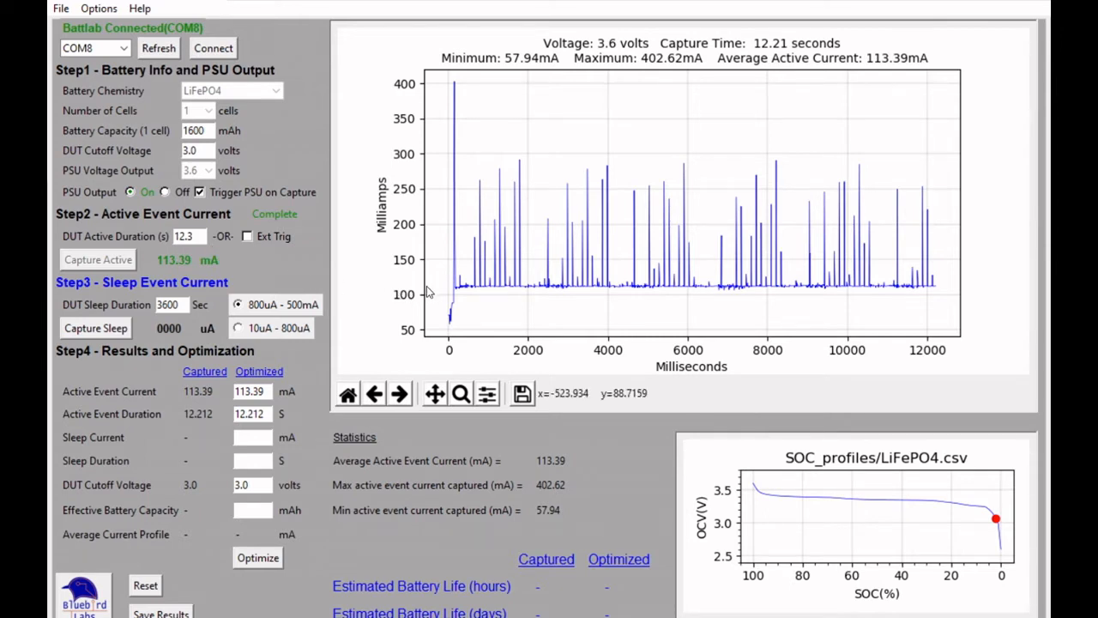
pyautogui.moveTo(501, 266)
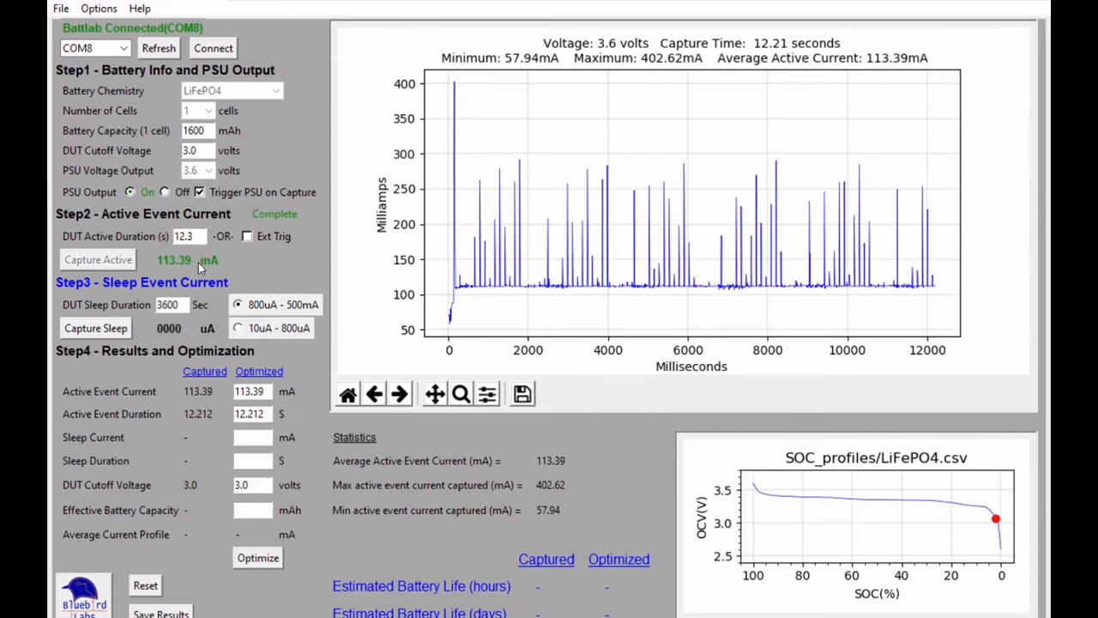
pyautogui.moveTo(189, 333)
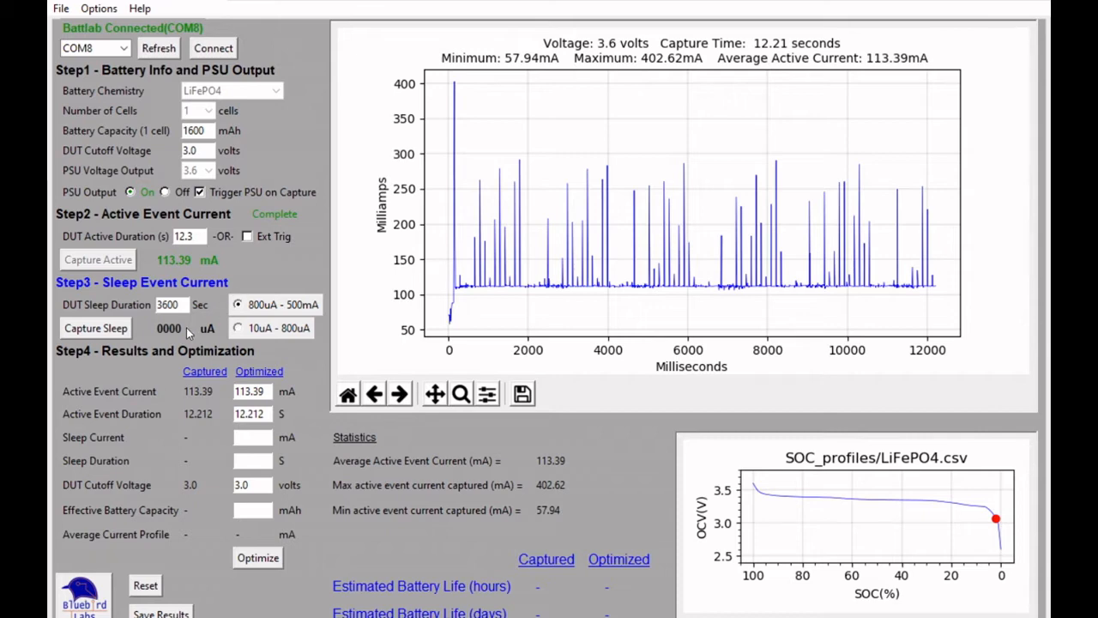
# Step: Capture the 2.4 mA sleep current for a 564.23-hour estimate, then switch PSU output off
pyautogui.click(96, 328)
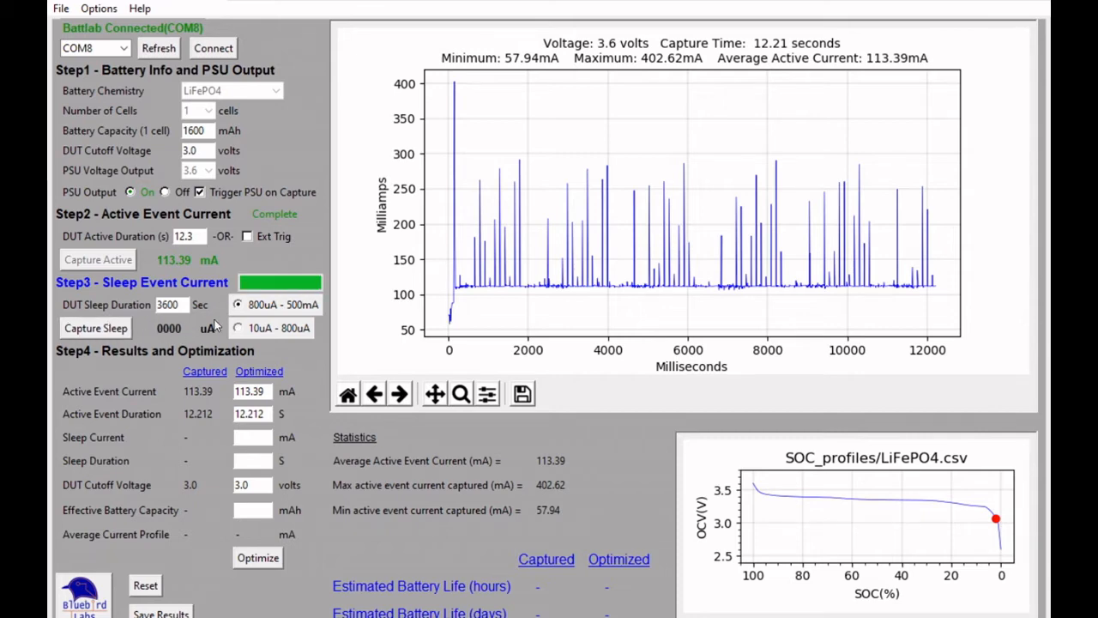
pyautogui.click(96, 328)
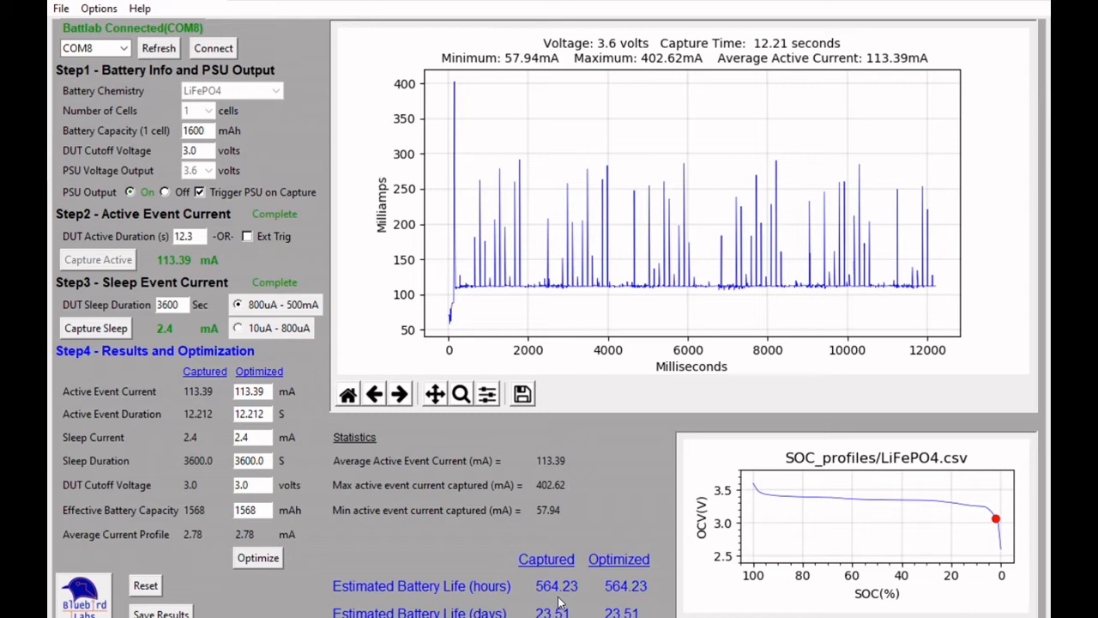
pyautogui.moveTo(120, 374)
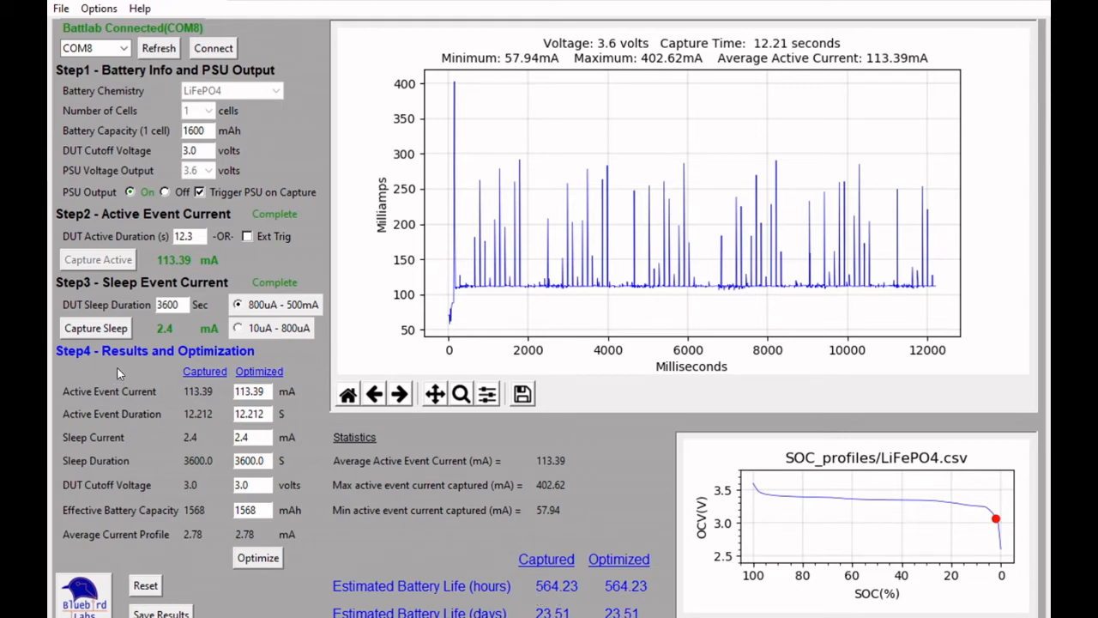
pyautogui.moveTo(491, 268)
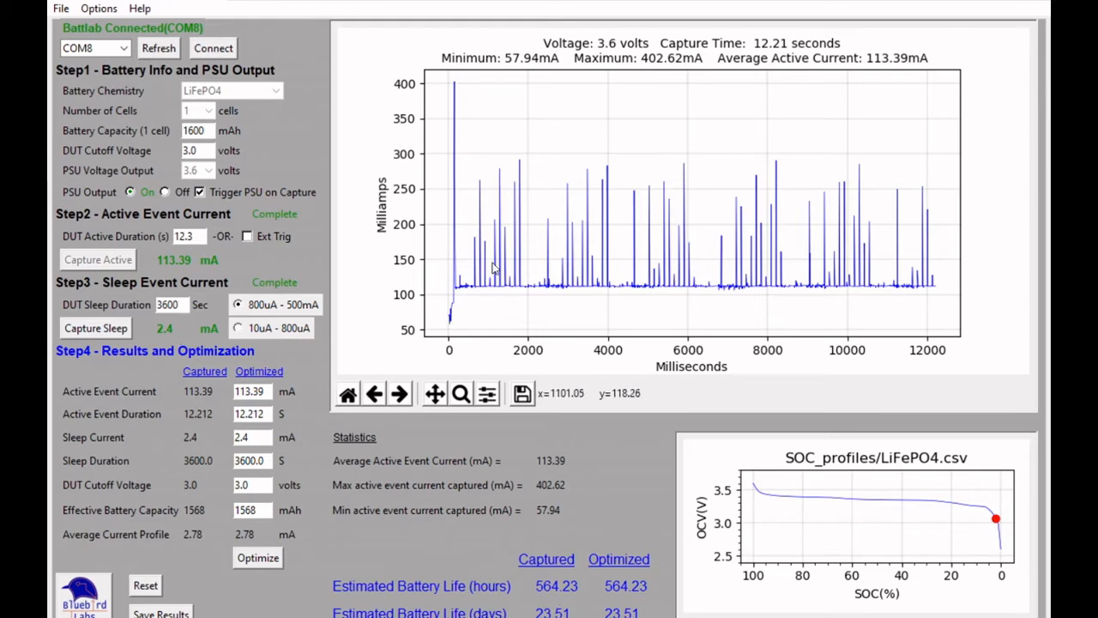
pyautogui.moveTo(528, 271)
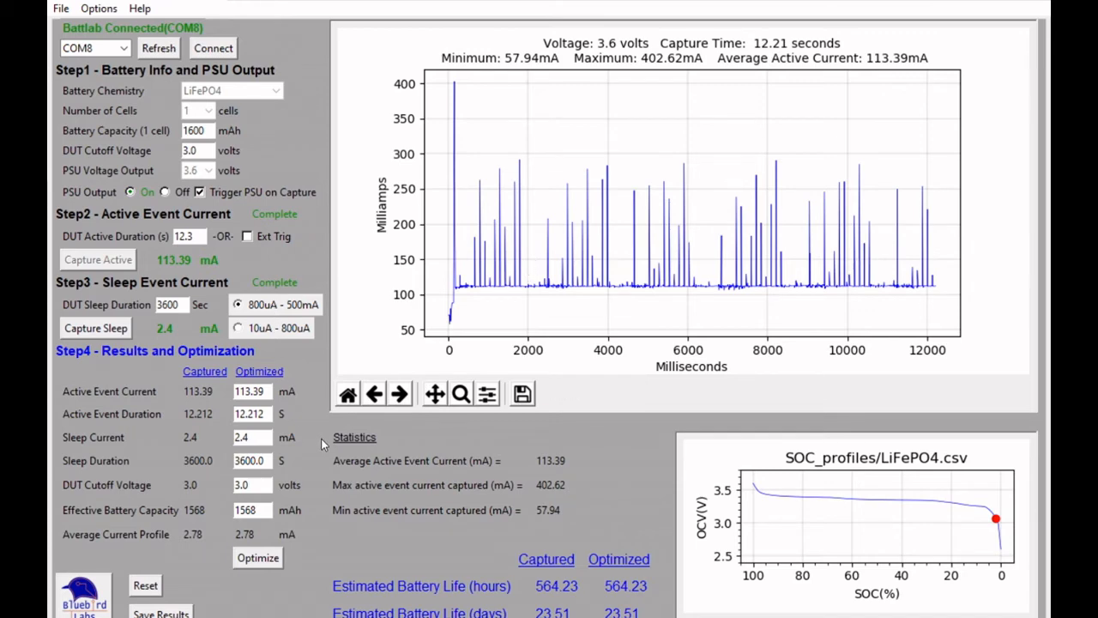
pyautogui.moveTo(343, 428)
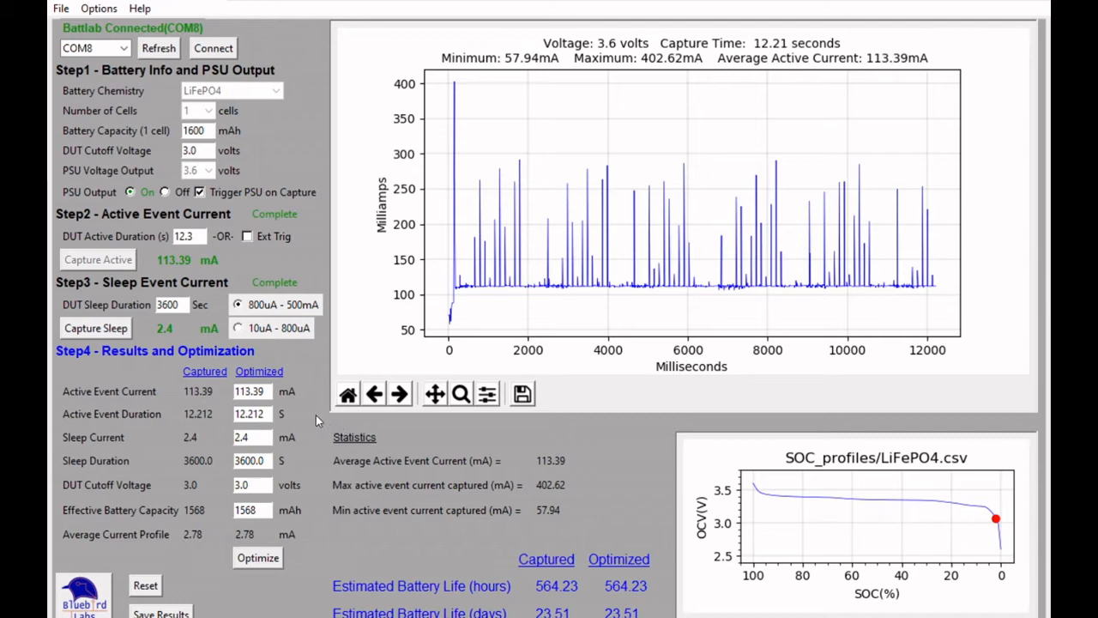
pyautogui.moveTo(317, 420)
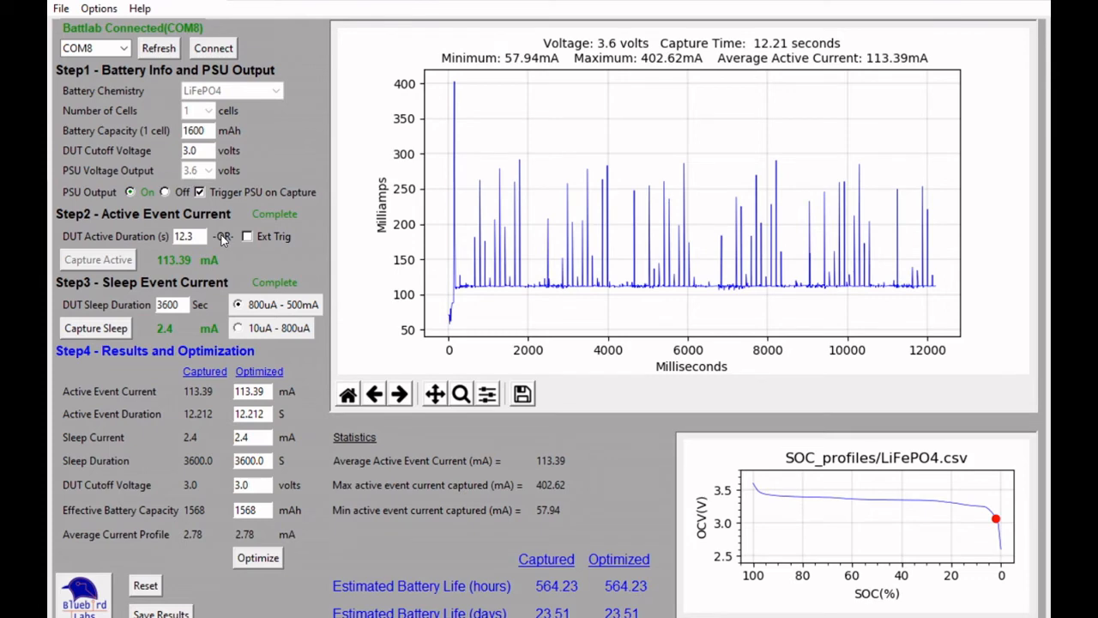
pyautogui.moveTo(317, 216)
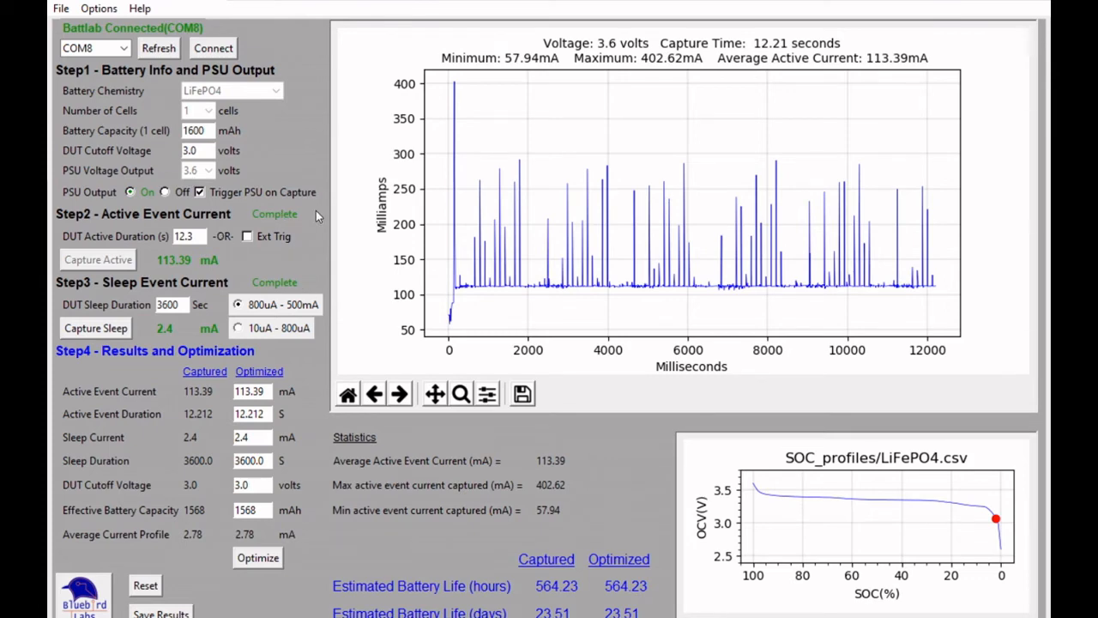
pyautogui.moveTo(350, 238)
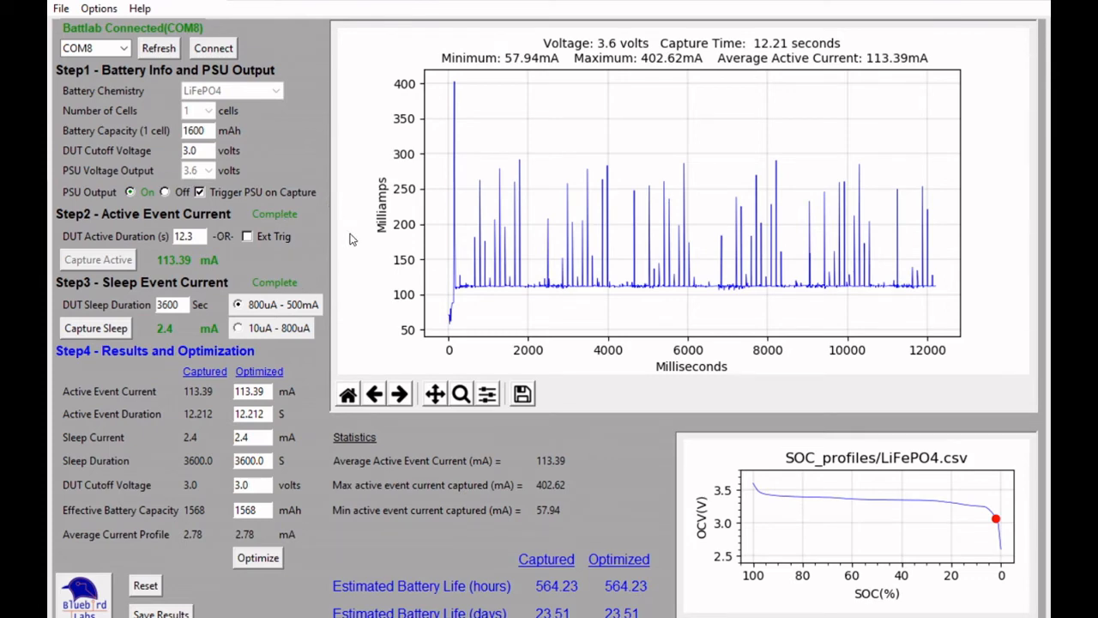
pyautogui.click(165, 192)
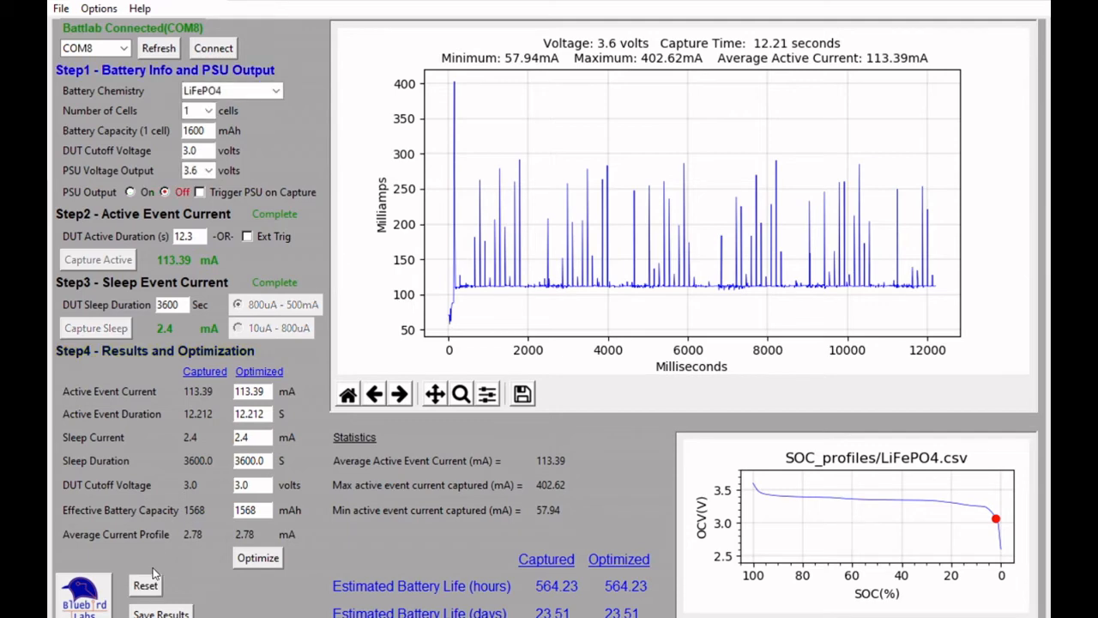
# Step: Reset all results, power the device, and recapture the active event averaging 113.81 mA
pyautogui.click(144, 585)
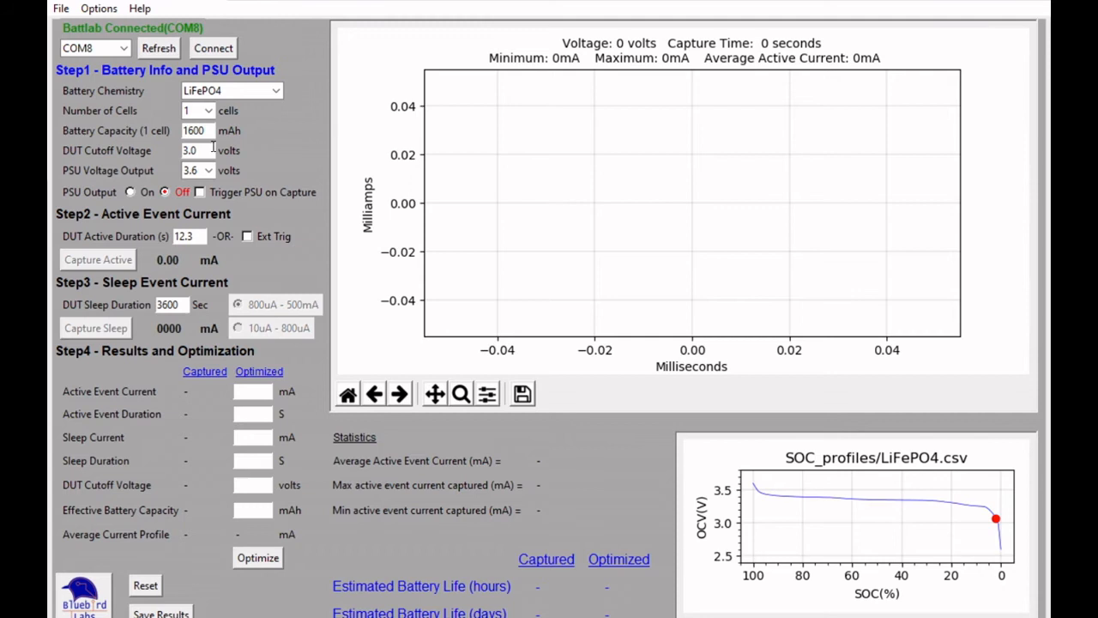
pyautogui.click(199, 193)
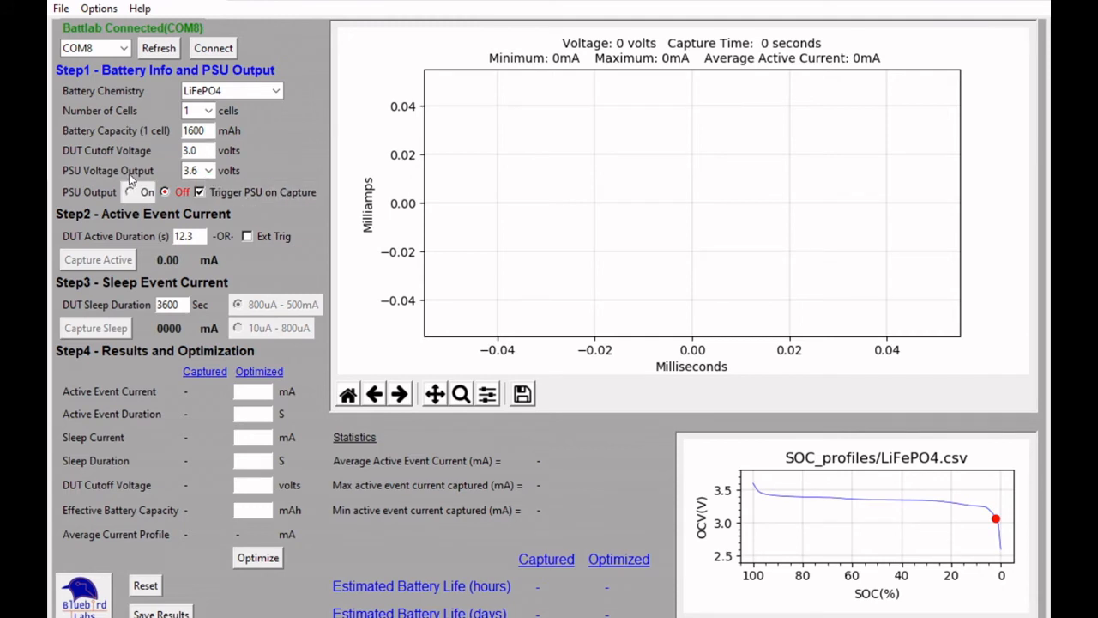
pyautogui.click(131, 192)
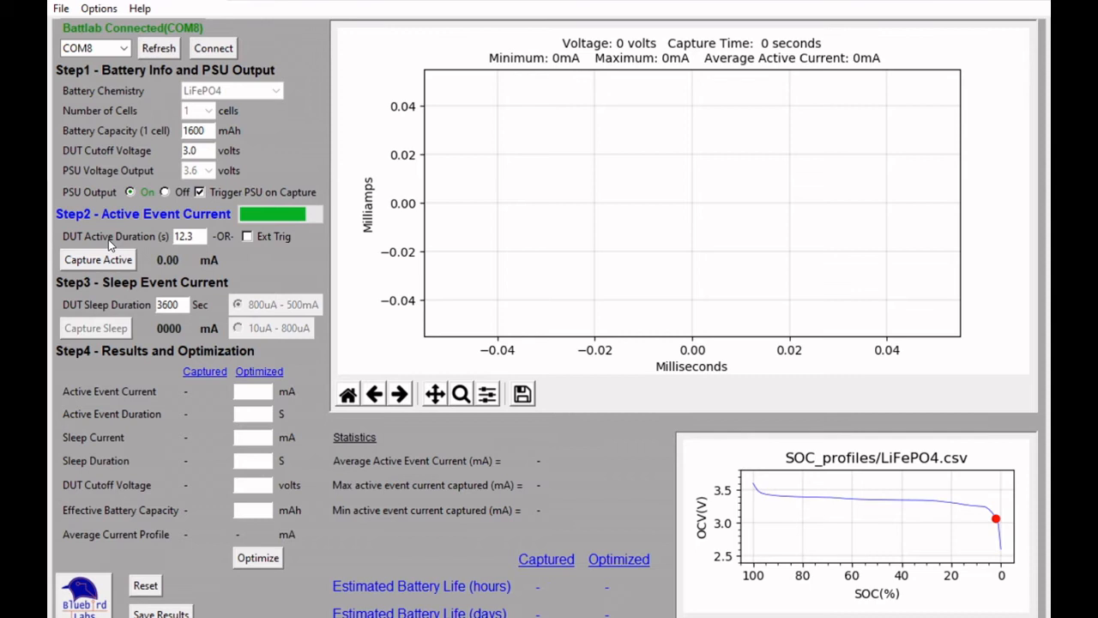
pyautogui.click(98, 259)
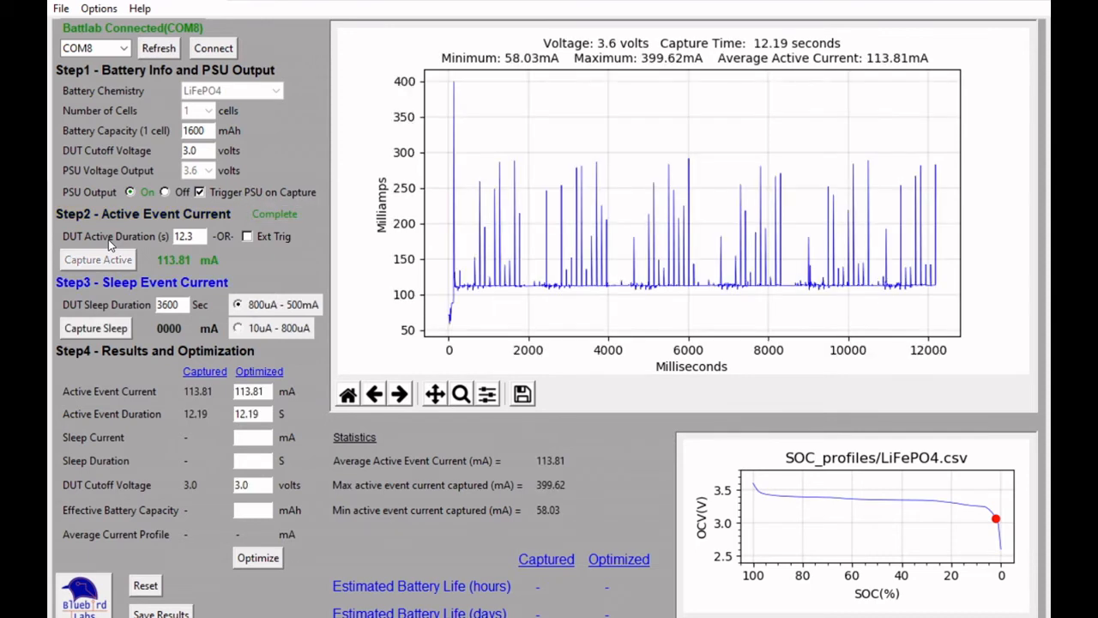
pyautogui.moveTo(901, 247)
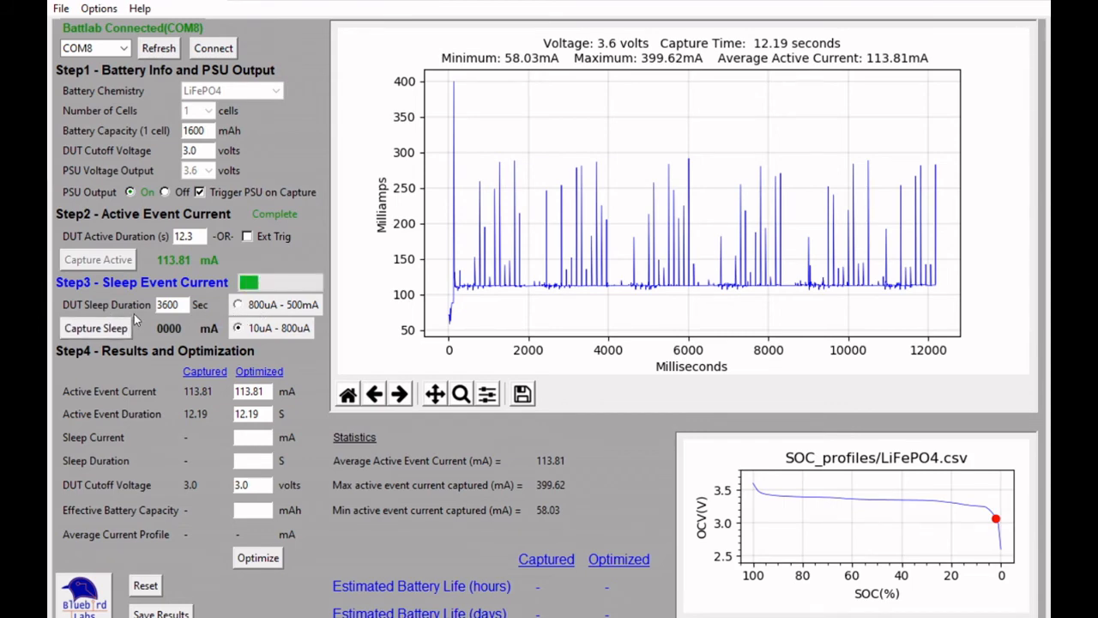
# Step: Capture the 334.15 µA deep-sleep current on the low range for a 2186.6-hour estimate
pyautogui.click(96, 328)
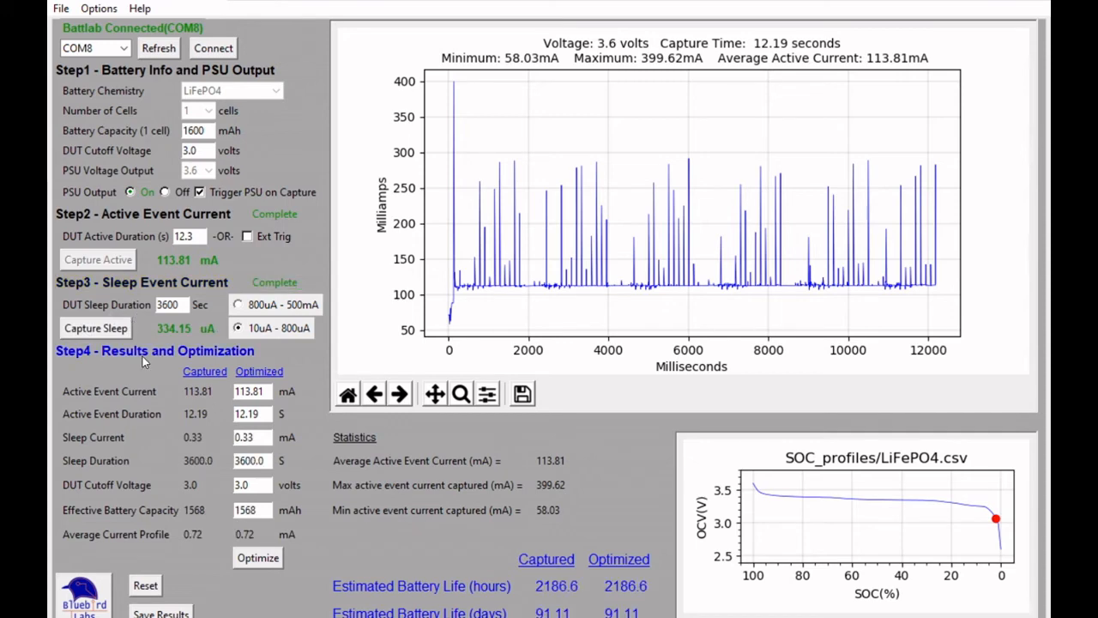
pyautogui.moveTo(179, 319)
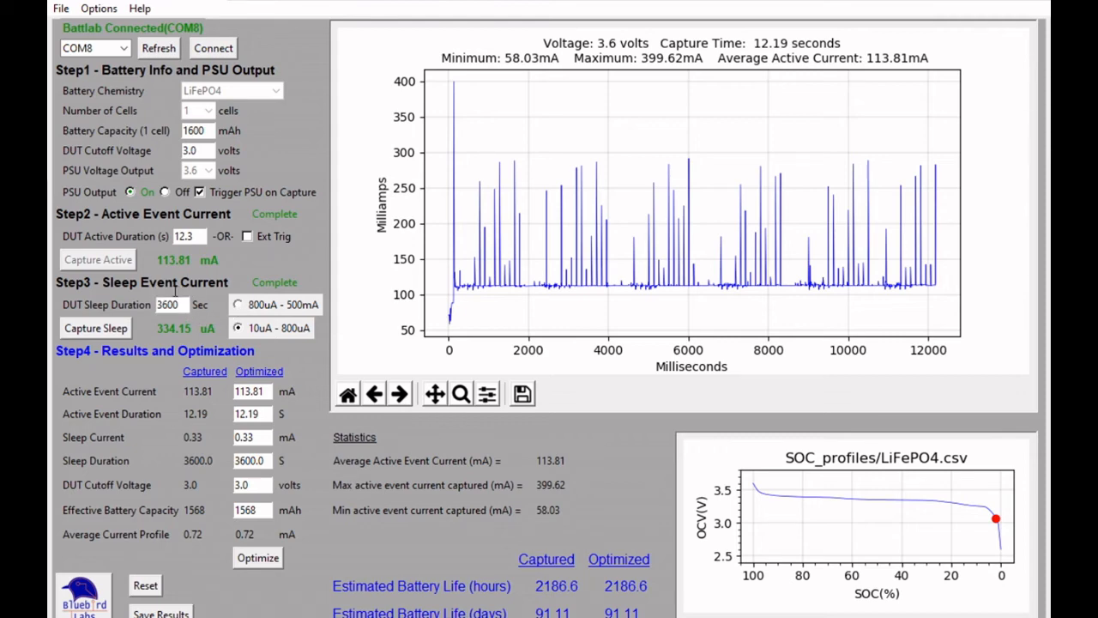
pyautogui.moveTo(180, 292)
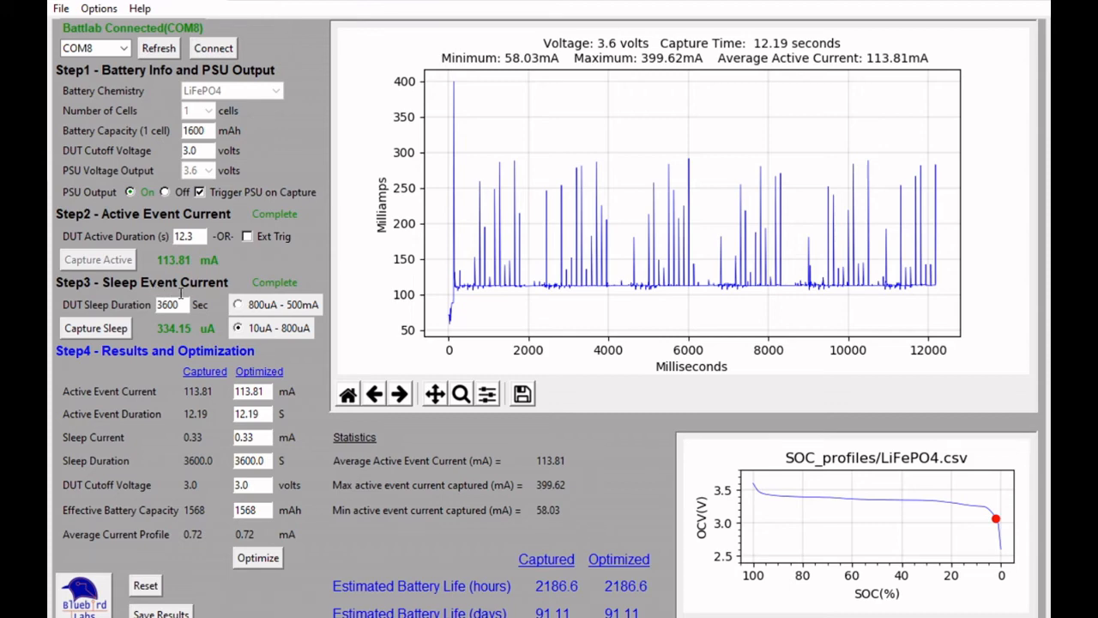
pyautogui.moveTo(180, 305)
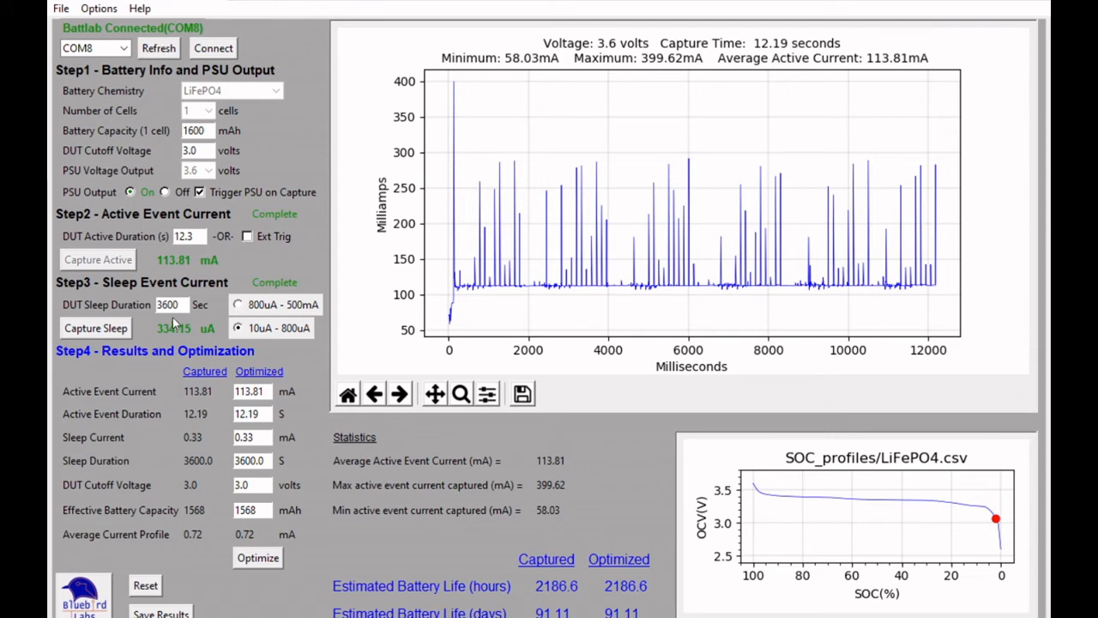
pyautogui.moveTo(172, 325)
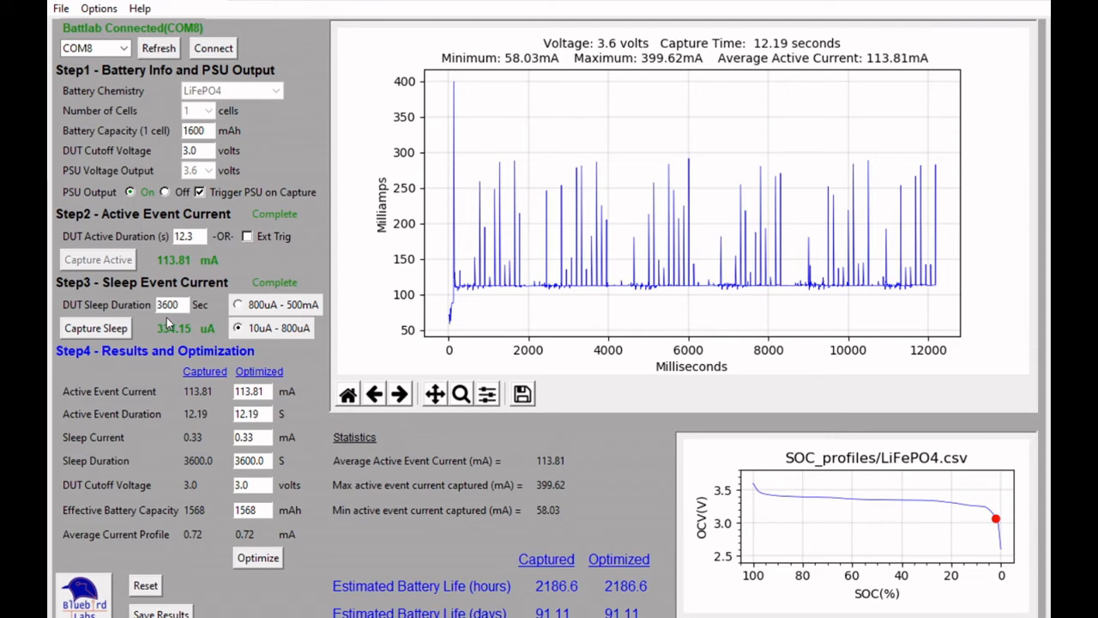
pyautogui.moveTo(187, 323)
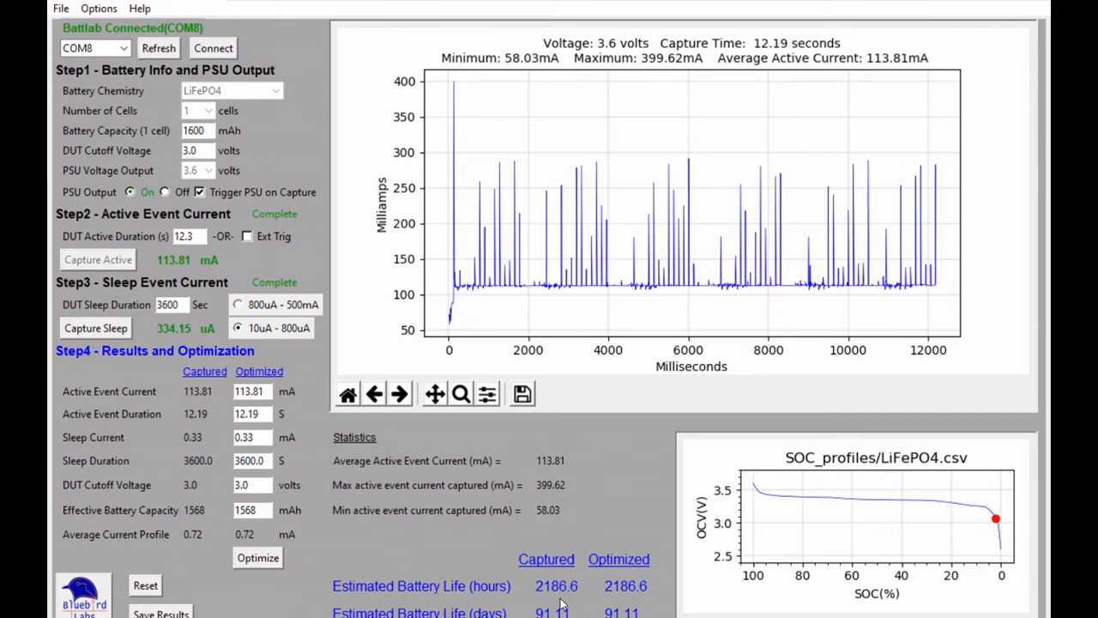
pyautogui.moveTo(546, 587)
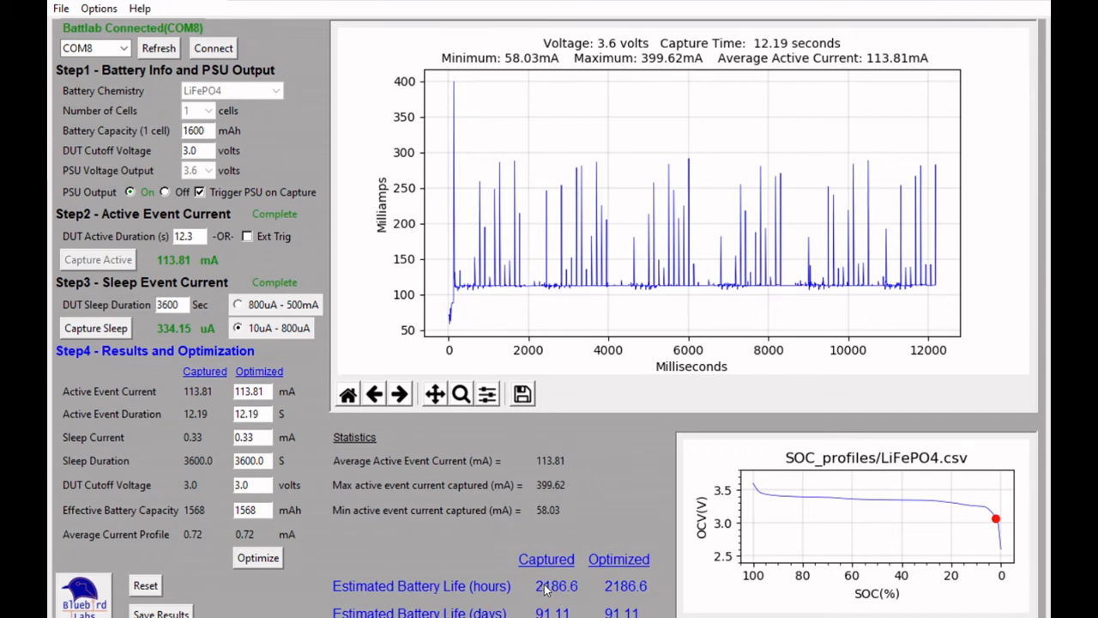
pyautogui.moveTo(541, 601)
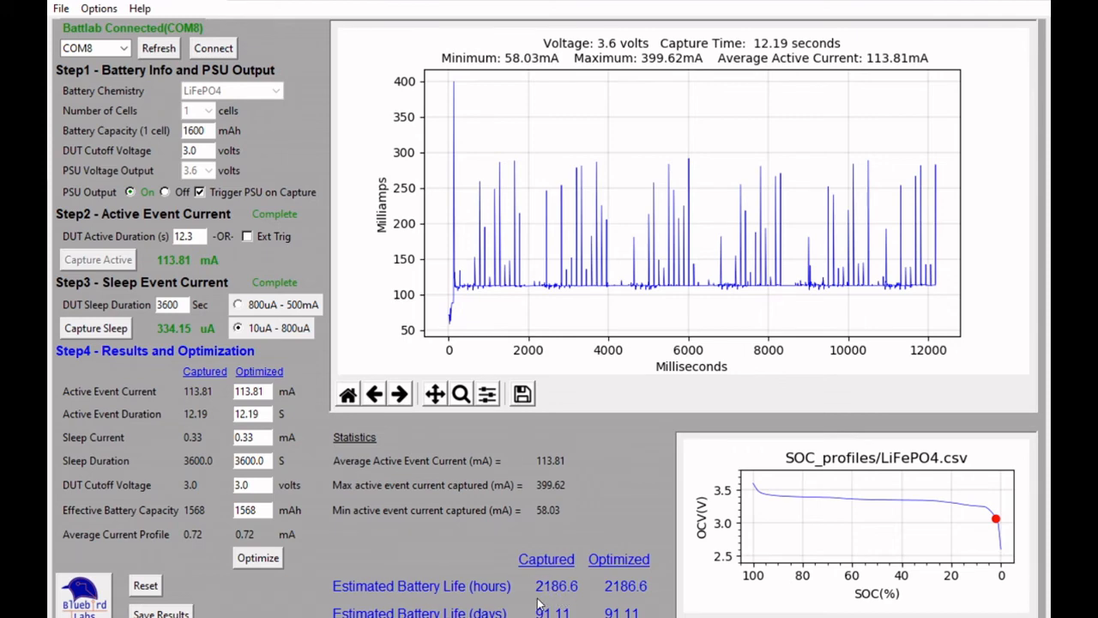
pyautogui.moveTo(285, 460)
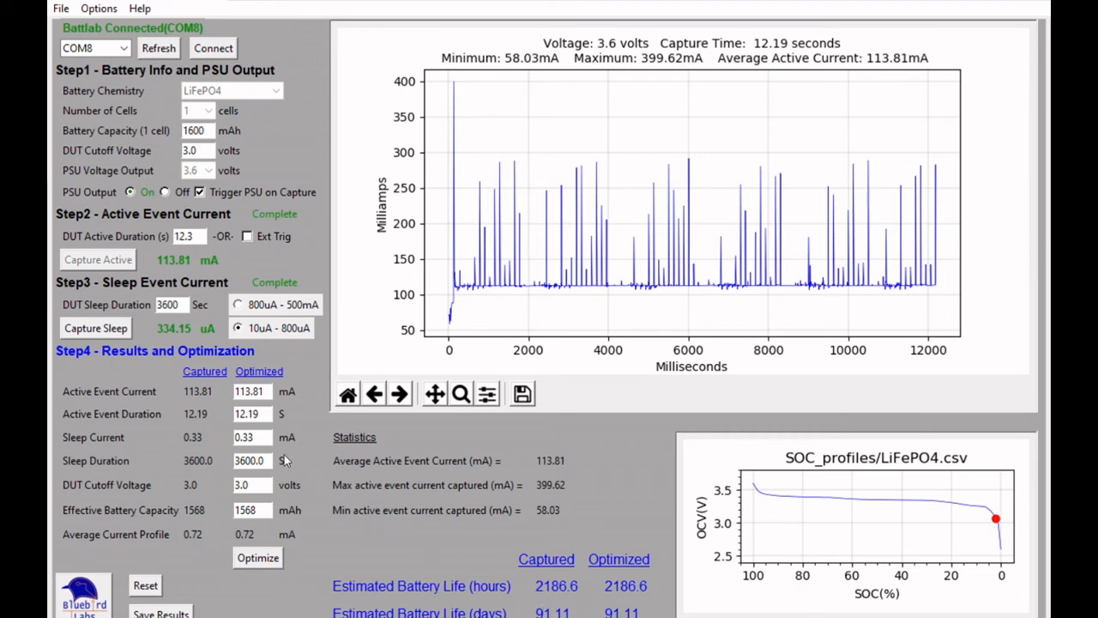
# Step: Enter 2.4 mA as the optimized sleep current and recalculate, giving 564.85 hours
pyautogui.tripleClick(251, 437)
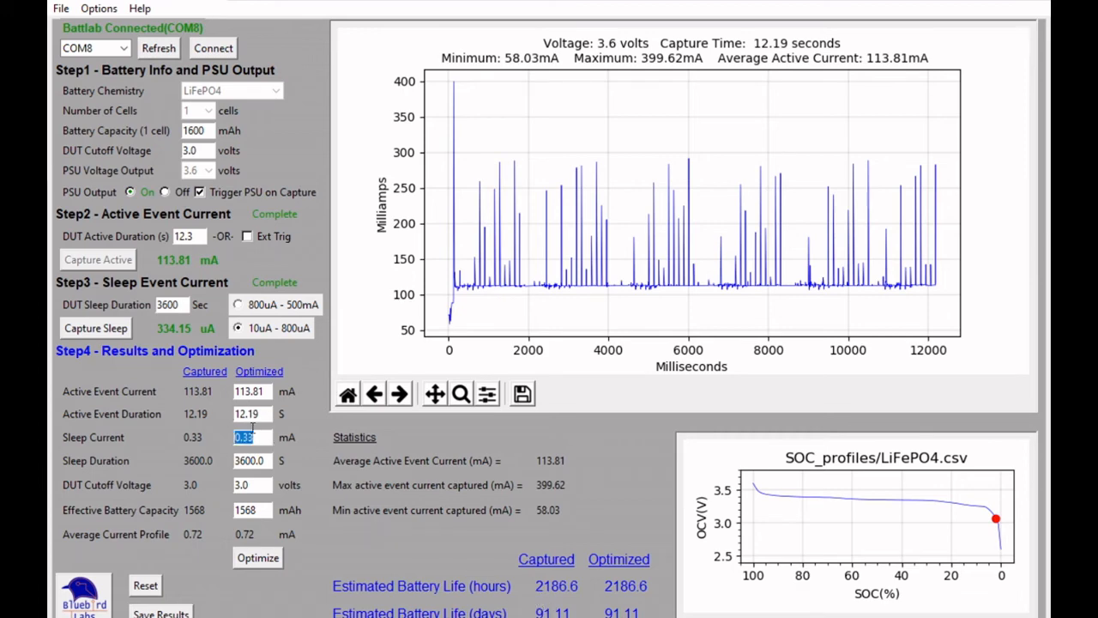
pyautogui.write('2.4')
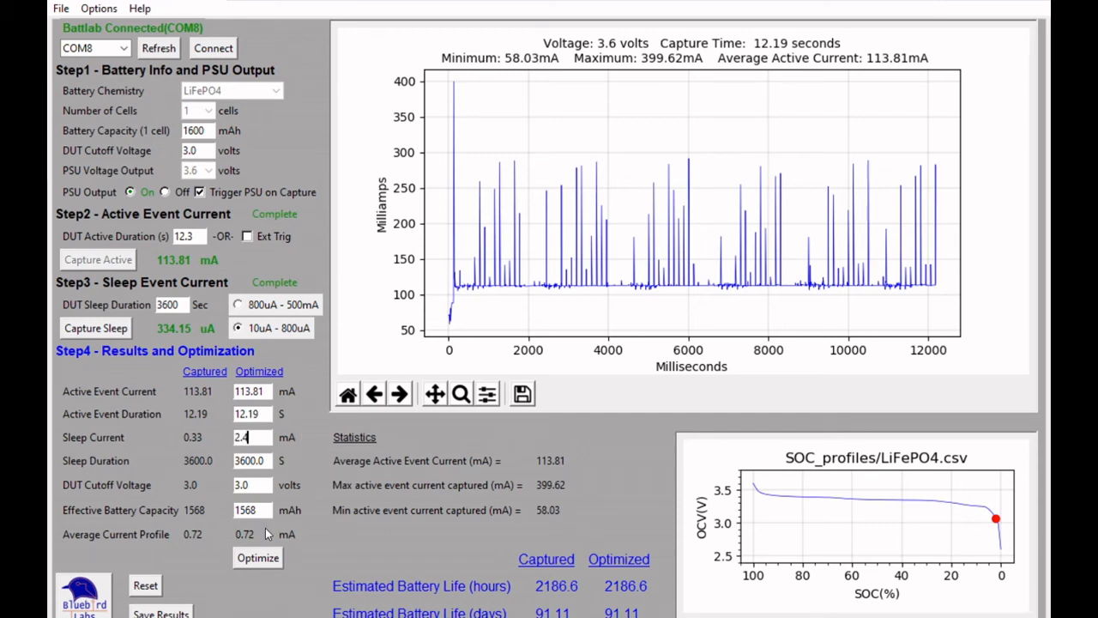
pyautogui.click(258, 558)
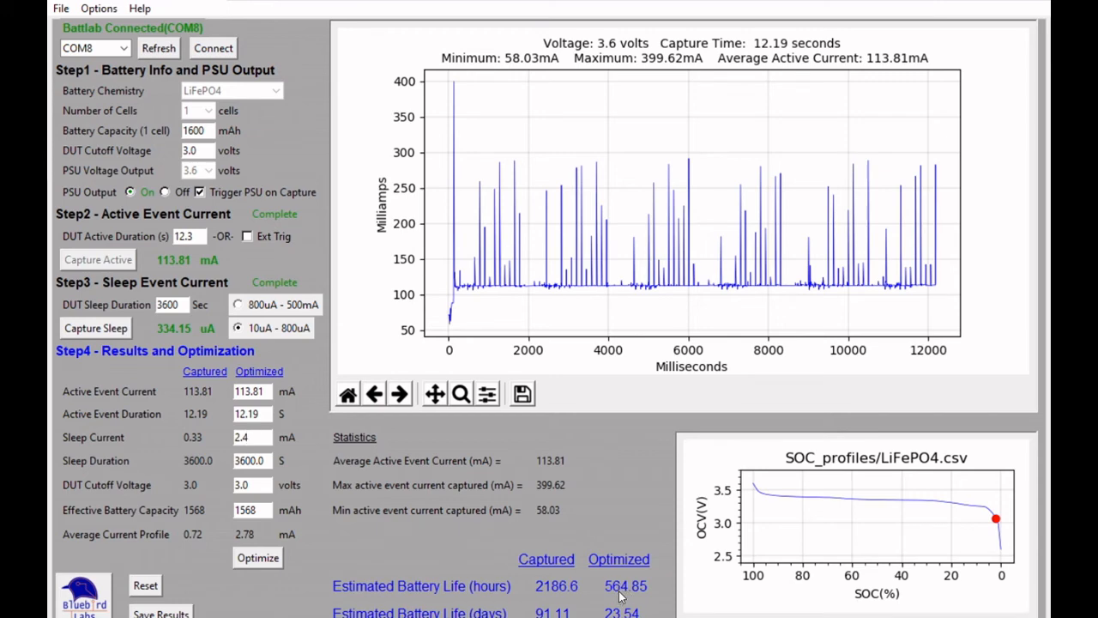
pyautogui.moveTo(616, 594)
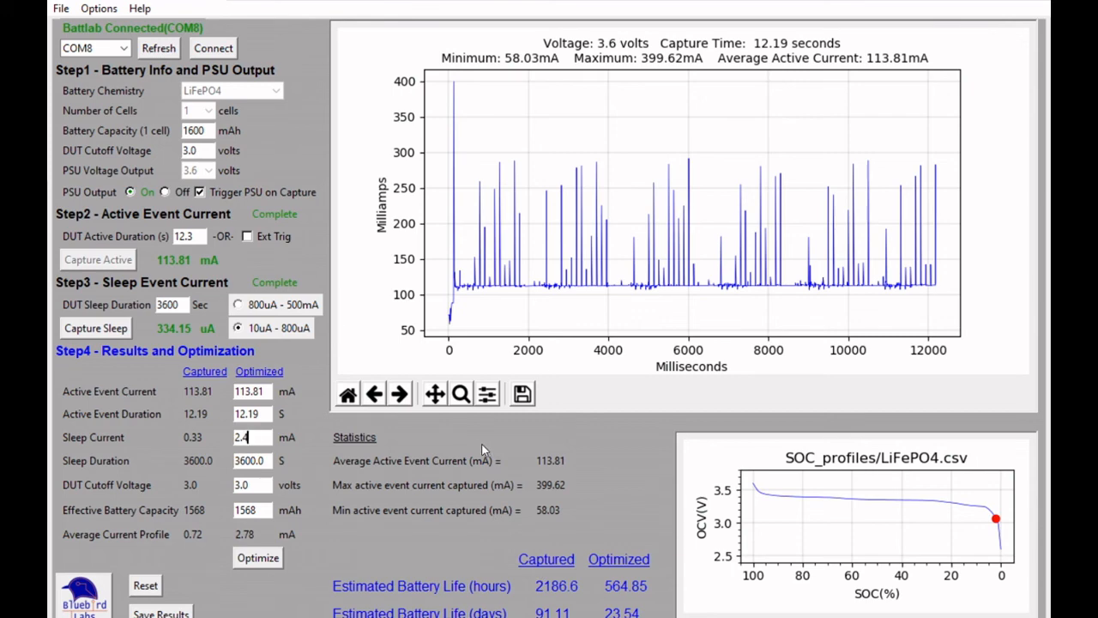
pyautogui.moveTo(415, 412)
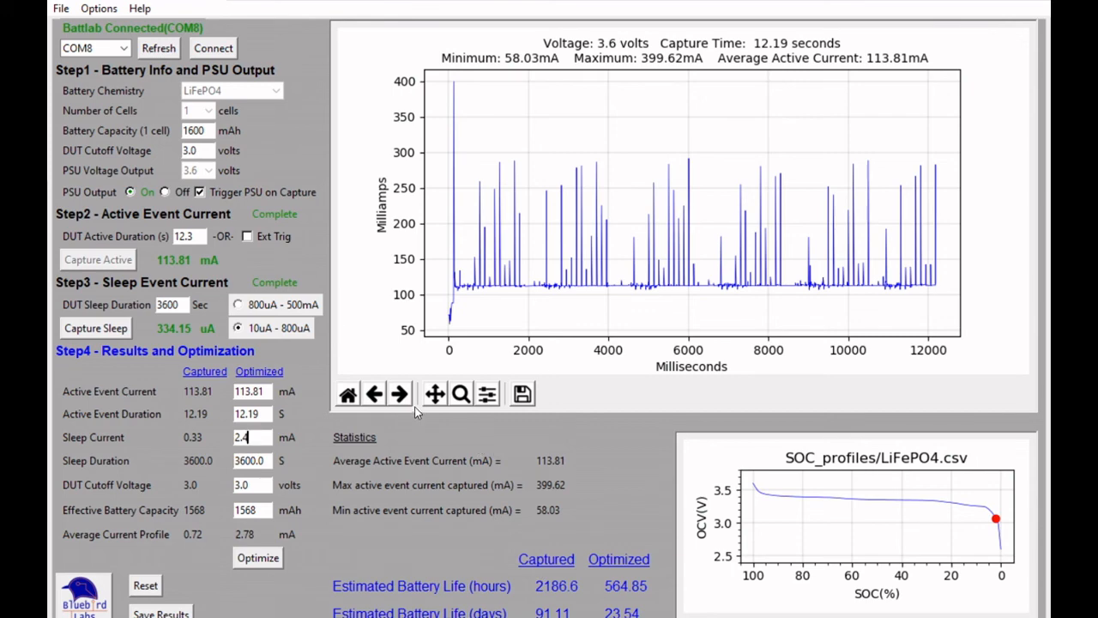
pyautogui.moveTo(525, 446)
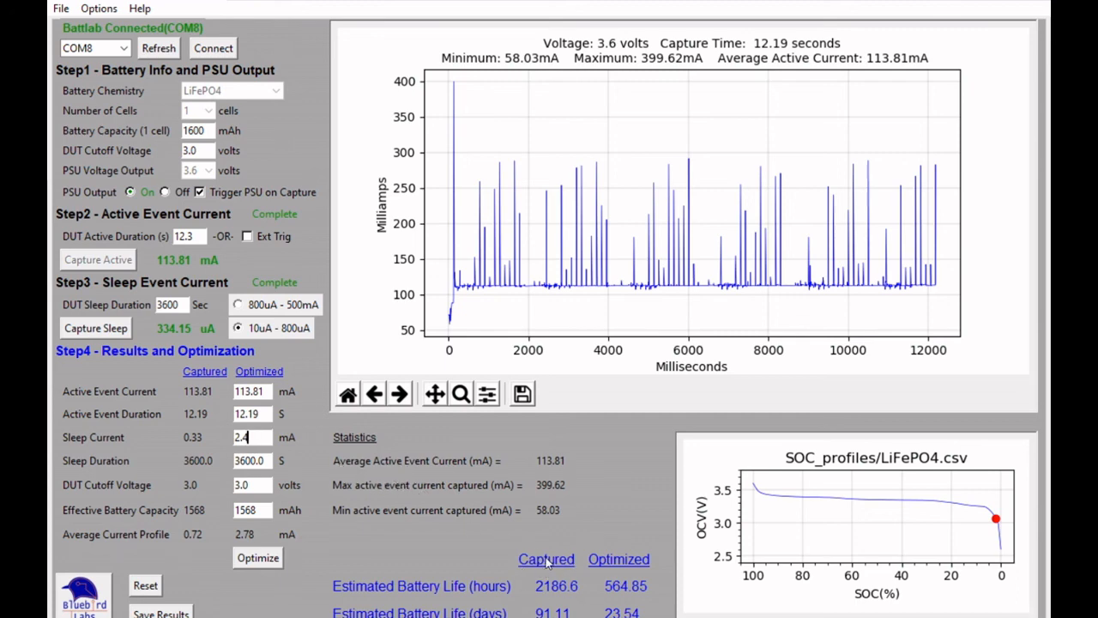
pyautogui.moveTo(436, 506)
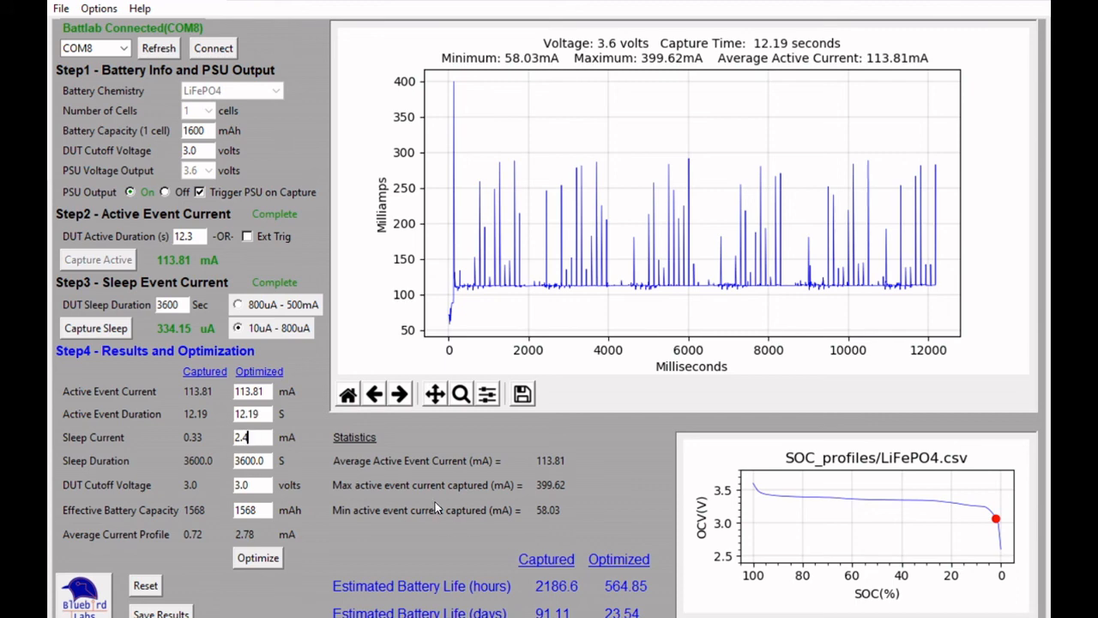